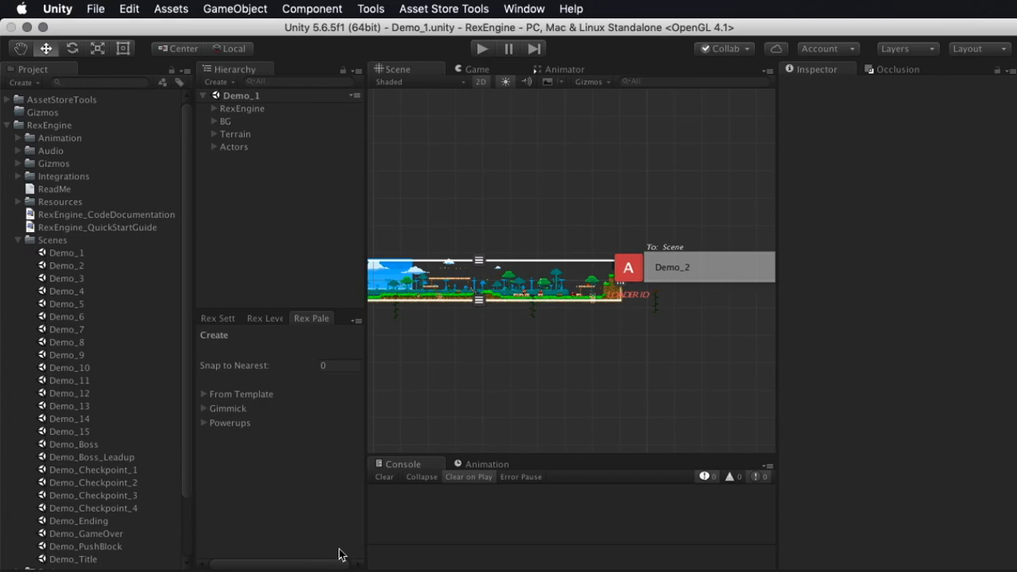
mouse_move(474, 469)
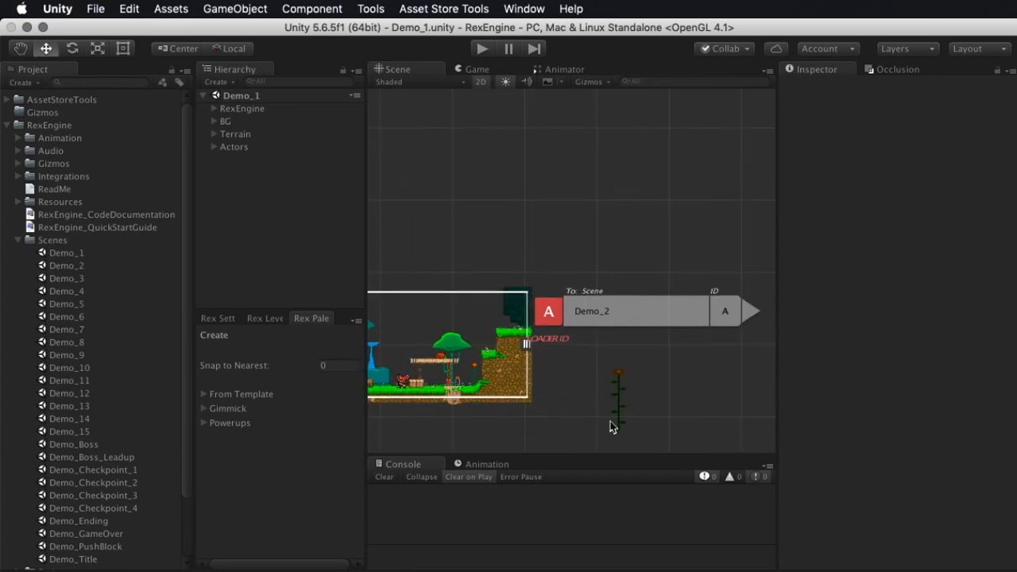
mouse_move(596, 410)
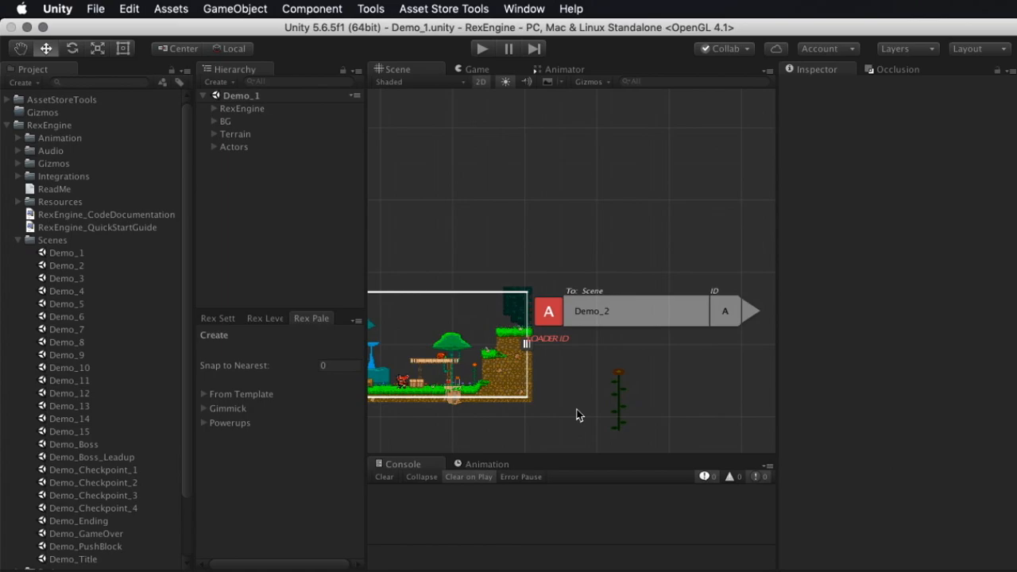
mouse_move(283, 375)
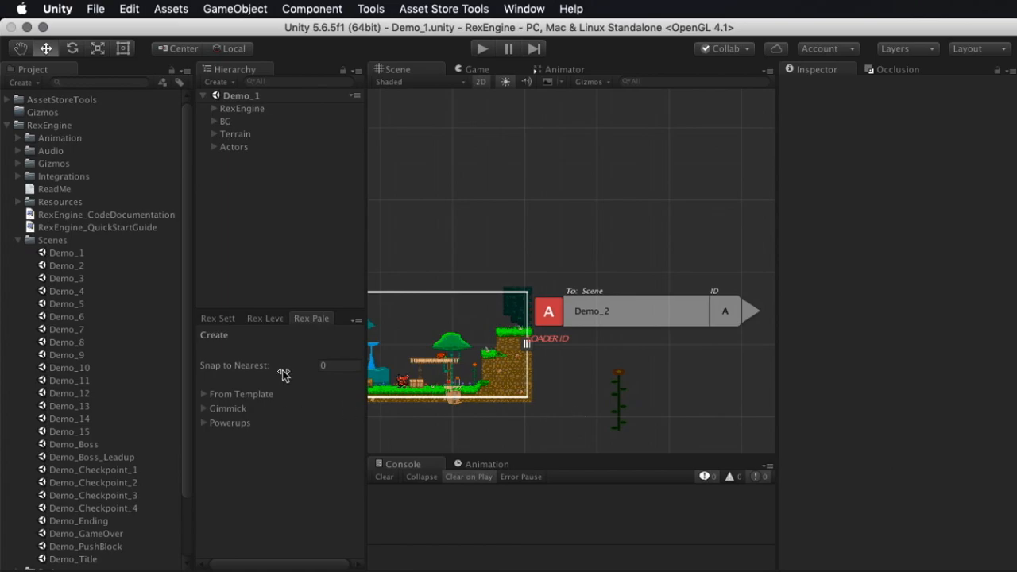
mouse_move(96, 283)
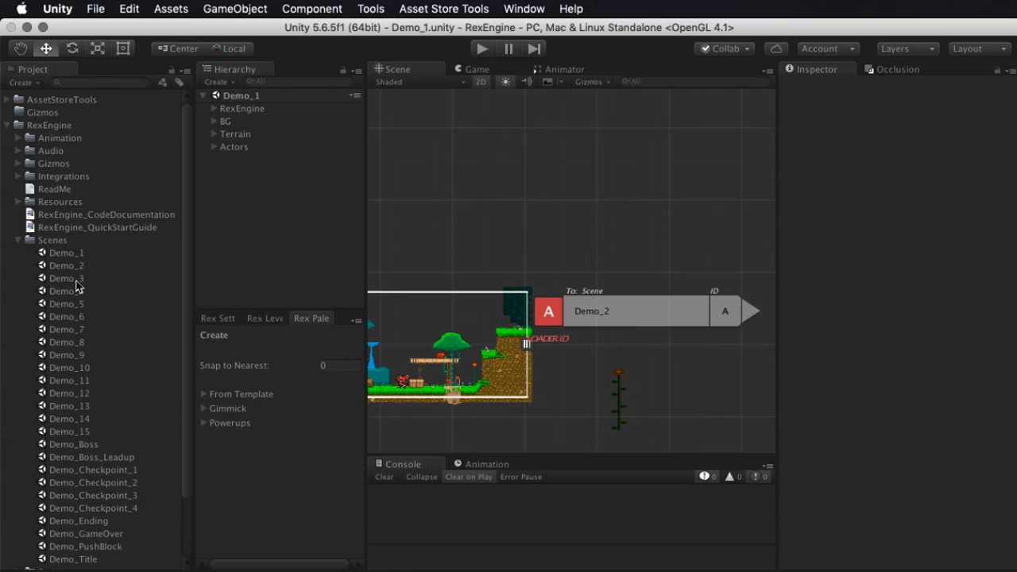
mouse_move(67, 327)
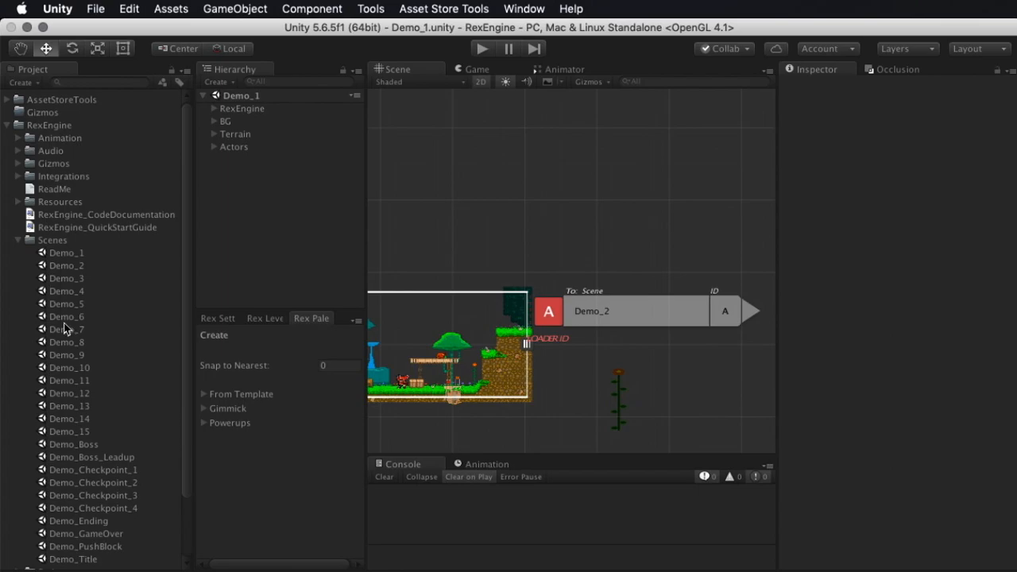
Load Demo_2 and then Demo_3 from the project's Scenes folder
double_click(67, 264)
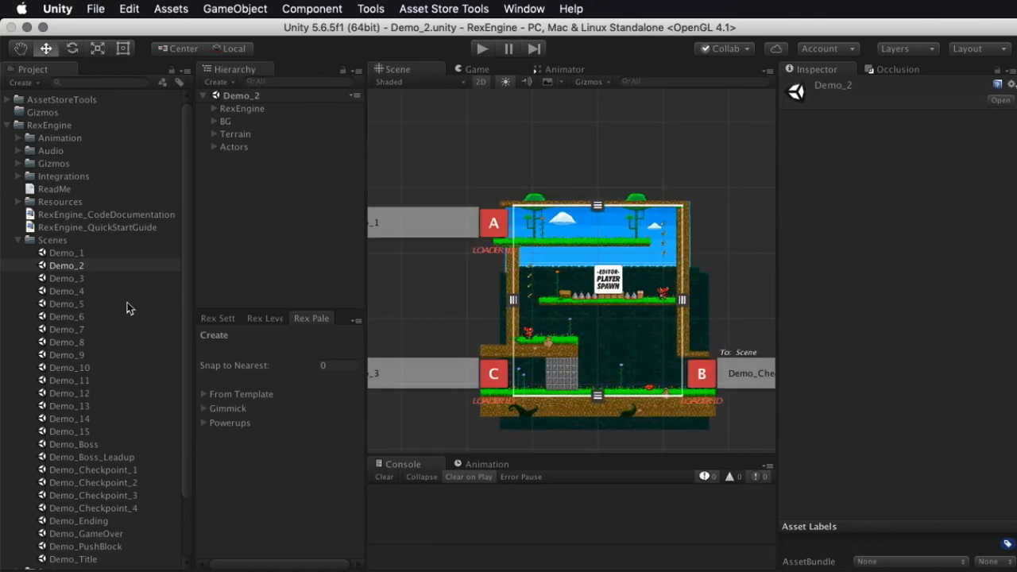
double_click(66, 279)
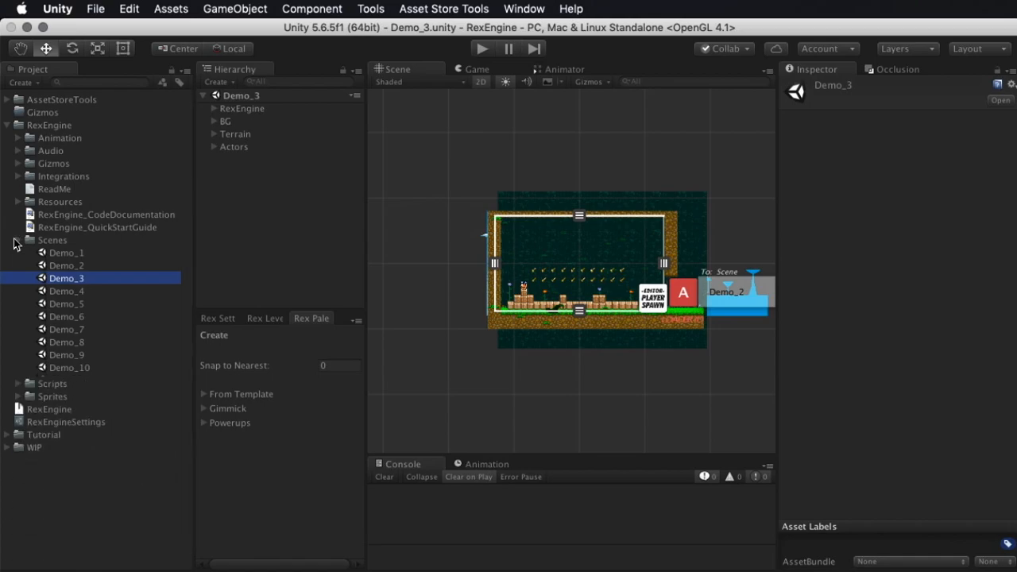
Browse the project folders and re-expand the Scenes folder to list the demo scenes
left_click(19, 137)
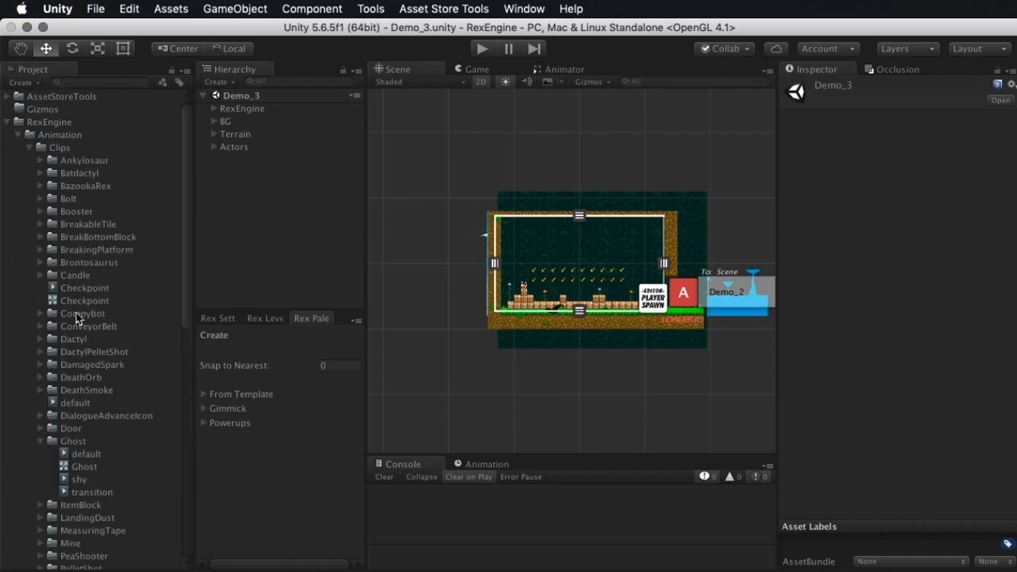
mouse_move(142, 439)
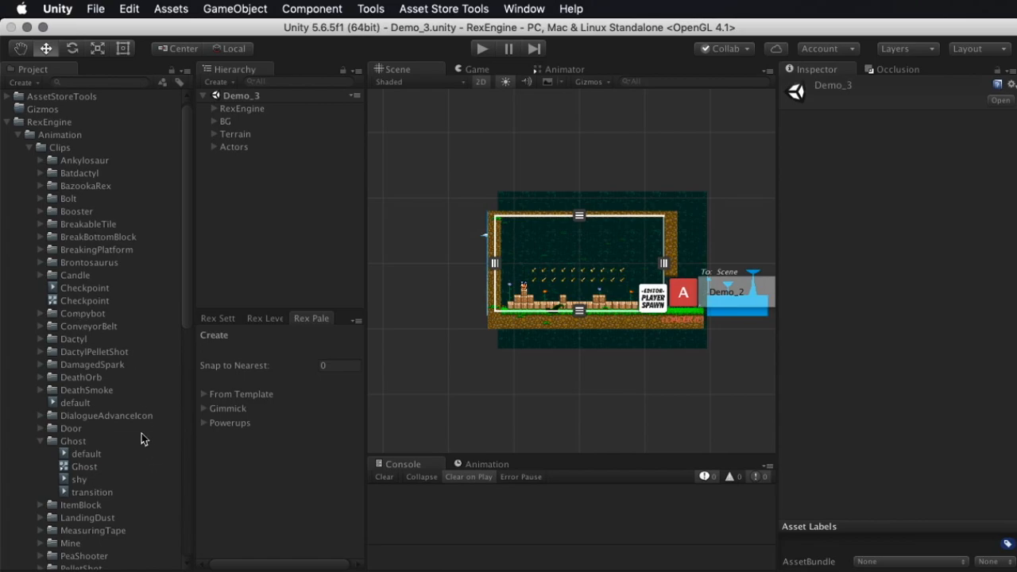
scroll("down", 3)
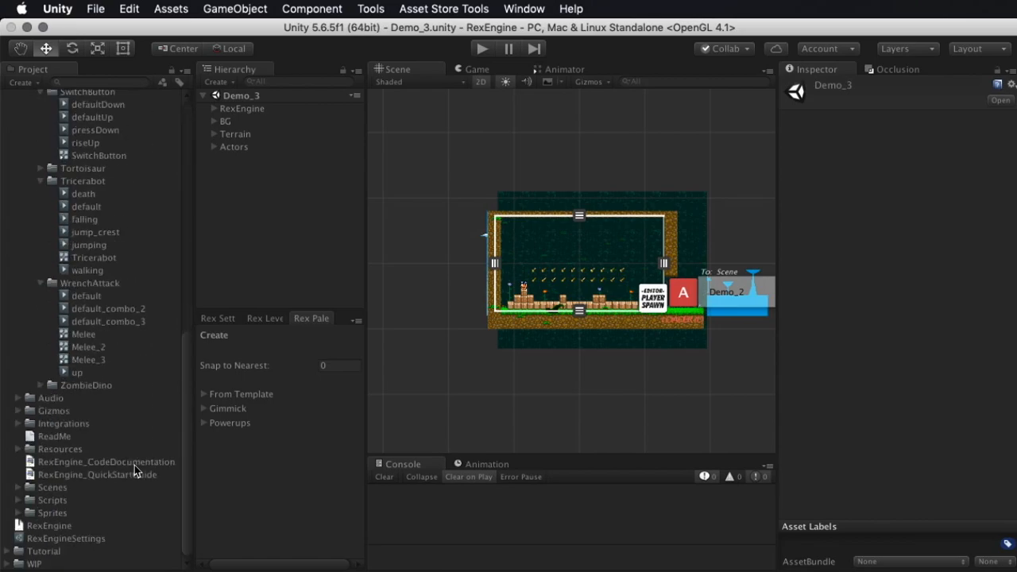
mouse_move(88, 485)
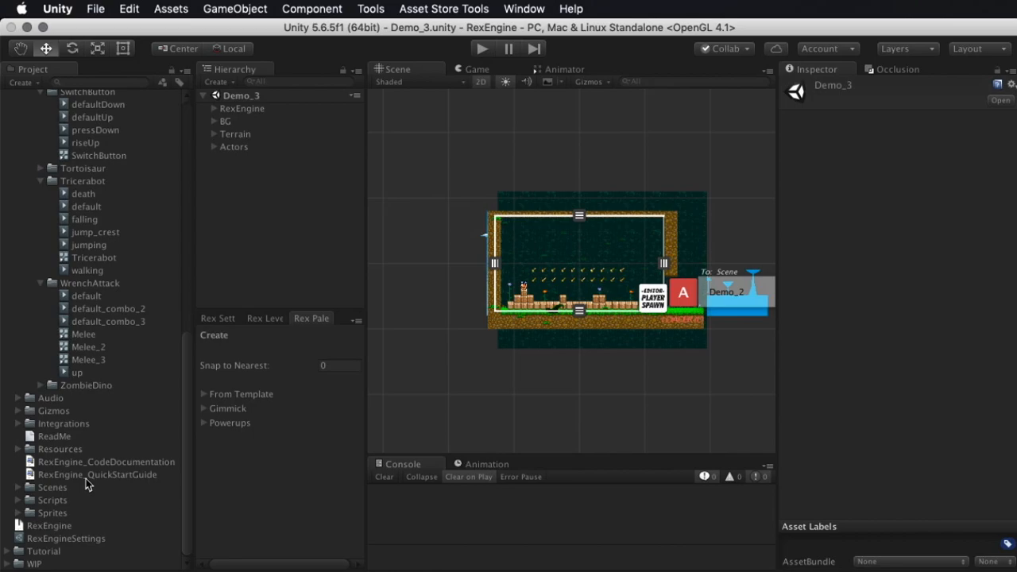
left_click(19, 486)
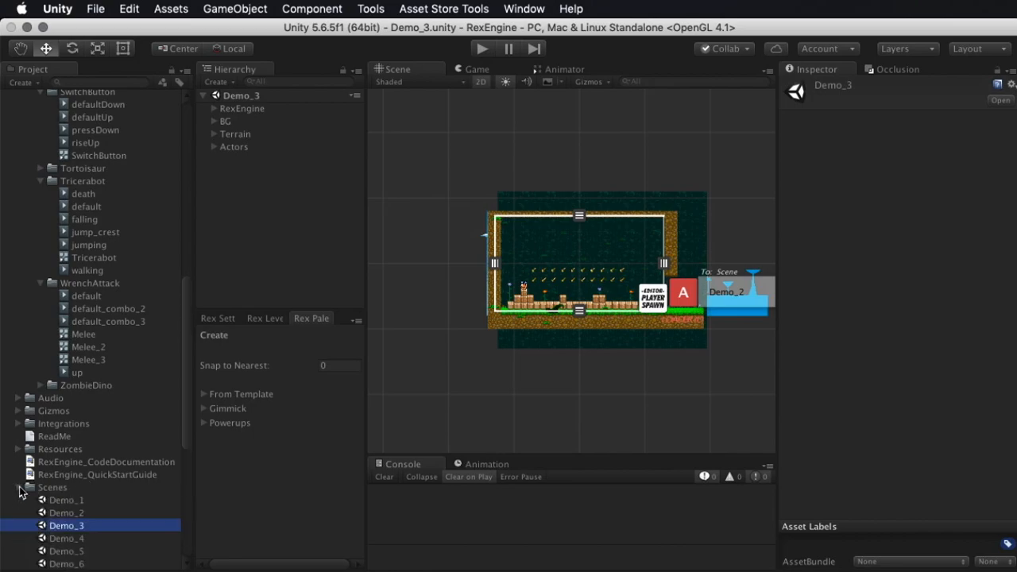
mouse_move(578, 397)
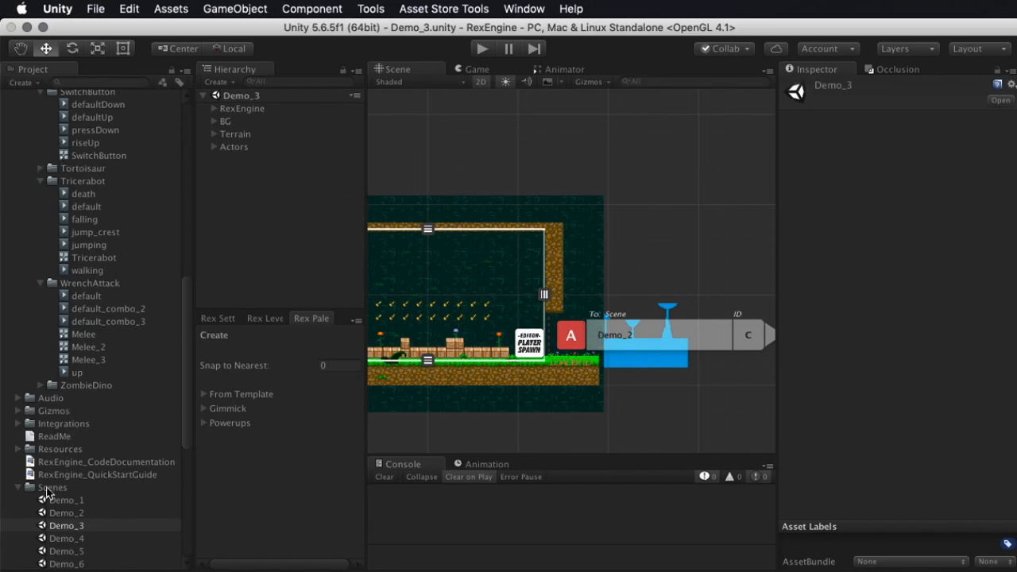
Load the Demo_2 scene again from the Scenes folder
double_click(67, 511)
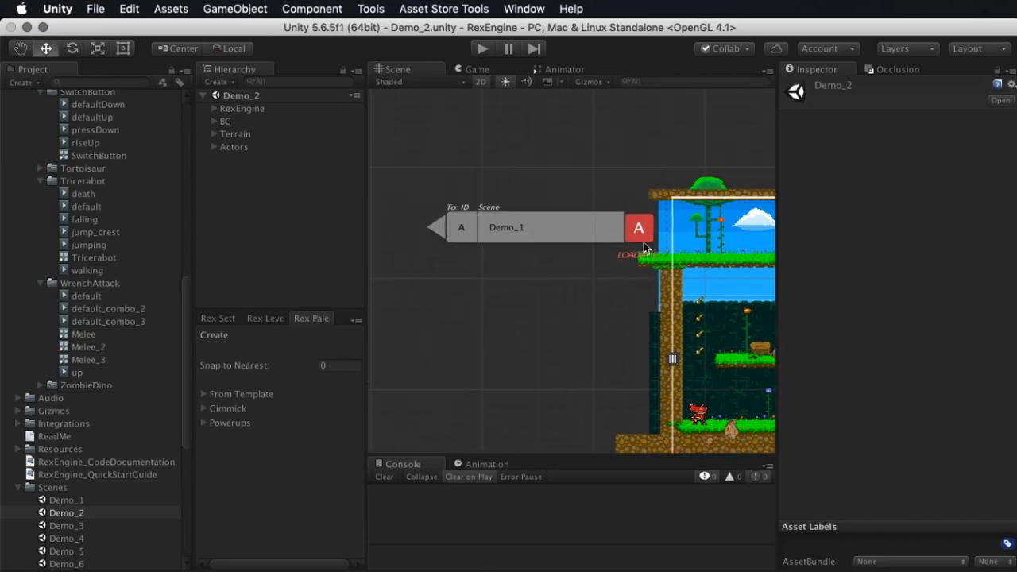
Use SceneLoader_left's Load Scene button to jump from Demo_2 to Demo_1
left_click(639, 229)
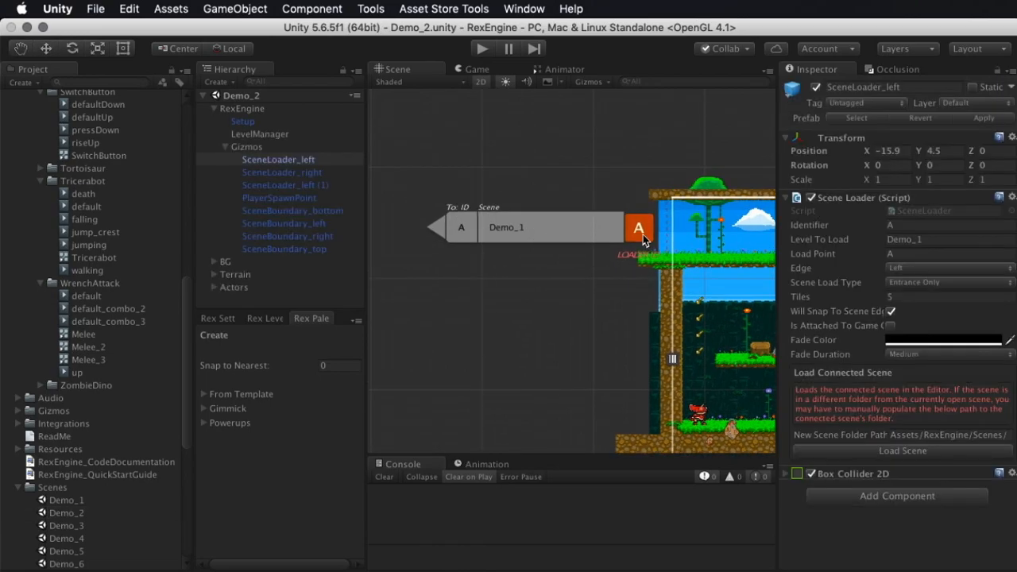
mouse_move(941, 311)
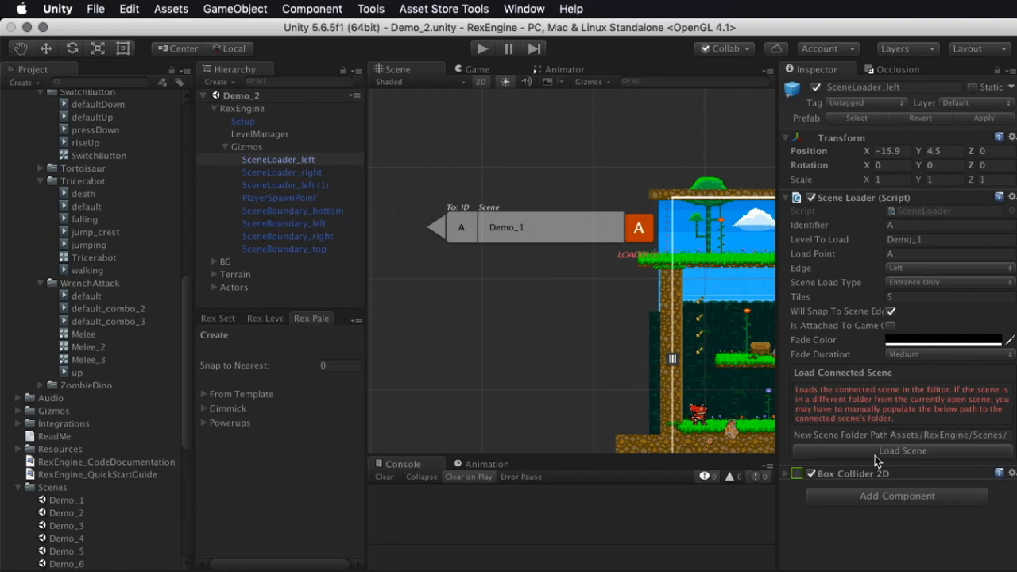
mouse_move(953, 460)
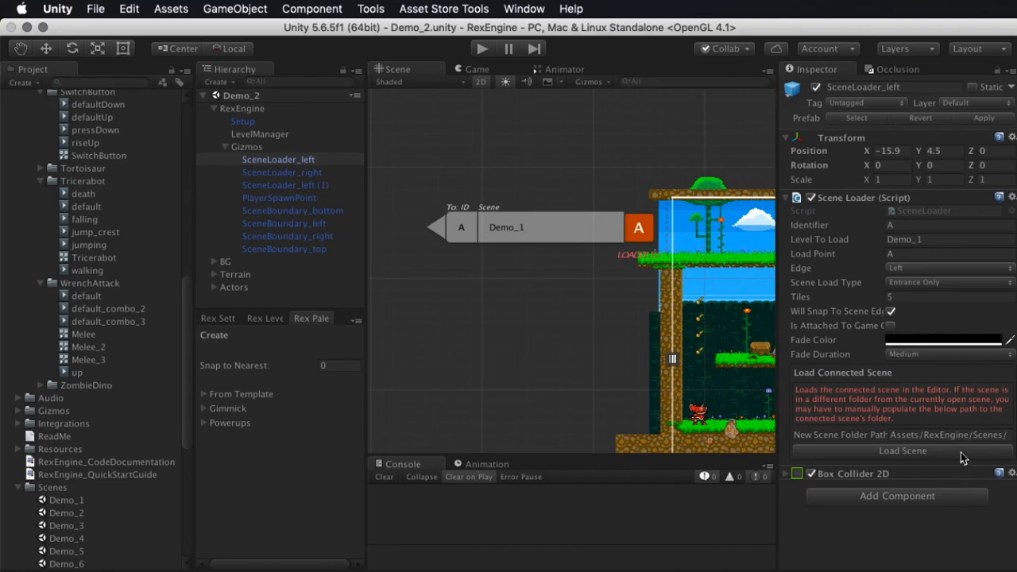
left_click(902, 452)
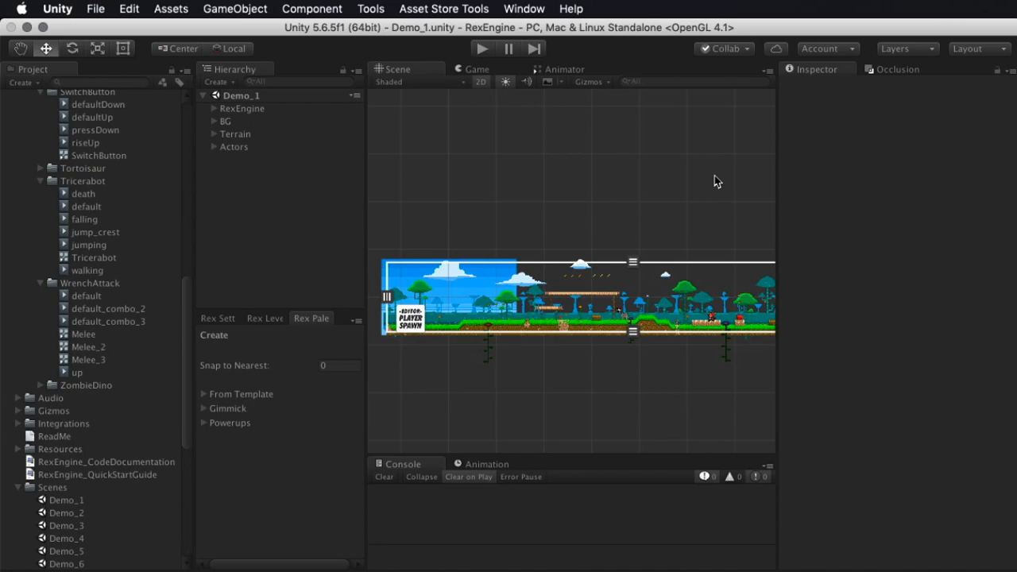
mouse_move(674, 251)
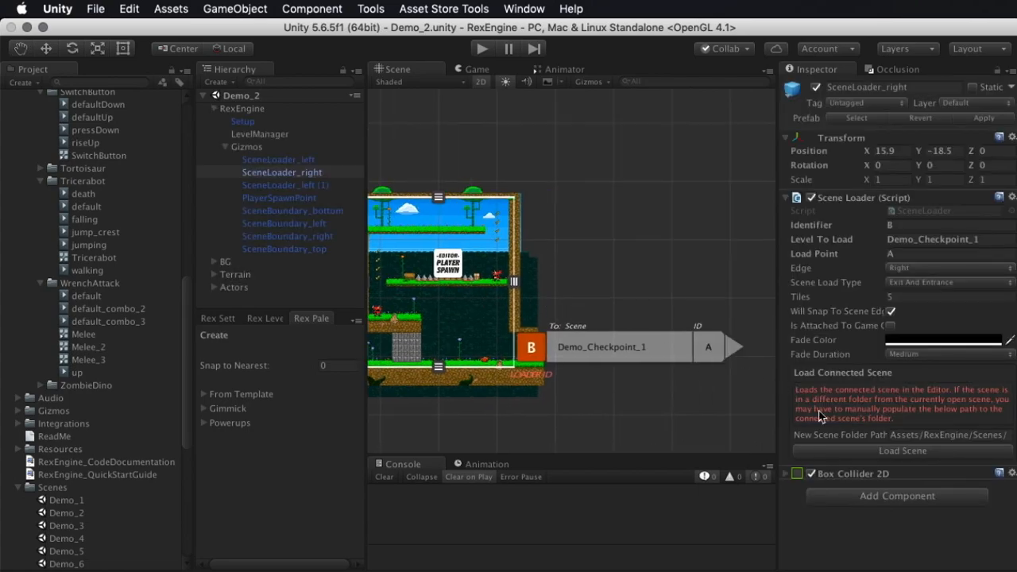
Hop through Demo_Checkpoint_1, Demo_4, Demo_Checkpoint_3 and Demo_PushBlock via each loader's Load Scene
left_click(903, 451)
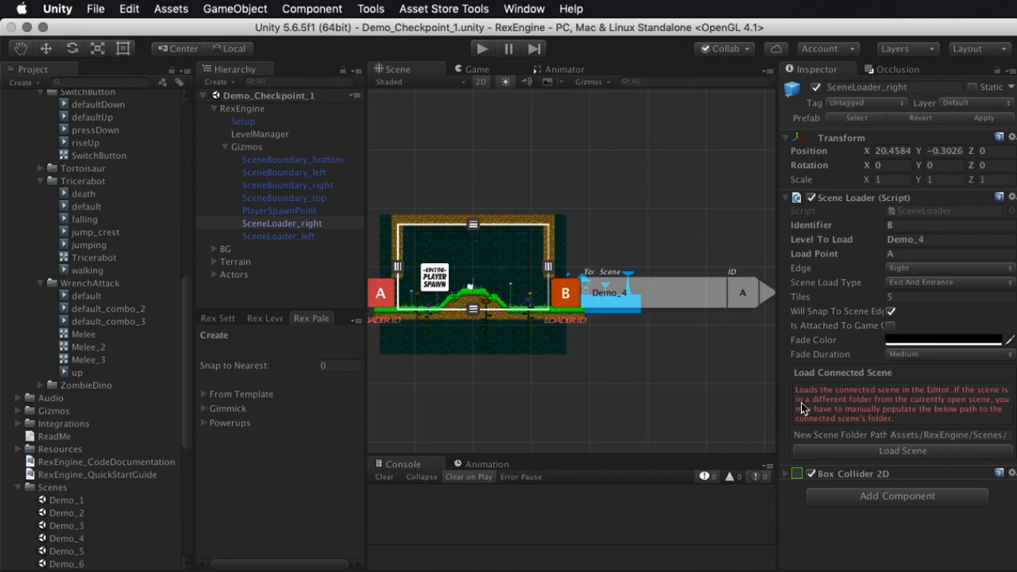
left_click(903, 451)
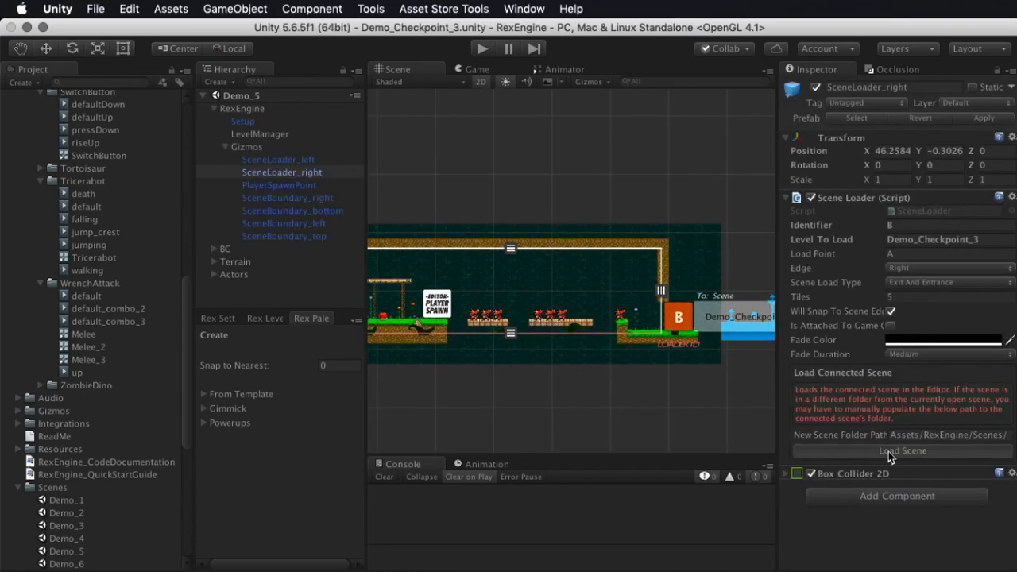
left_click(903, 451)
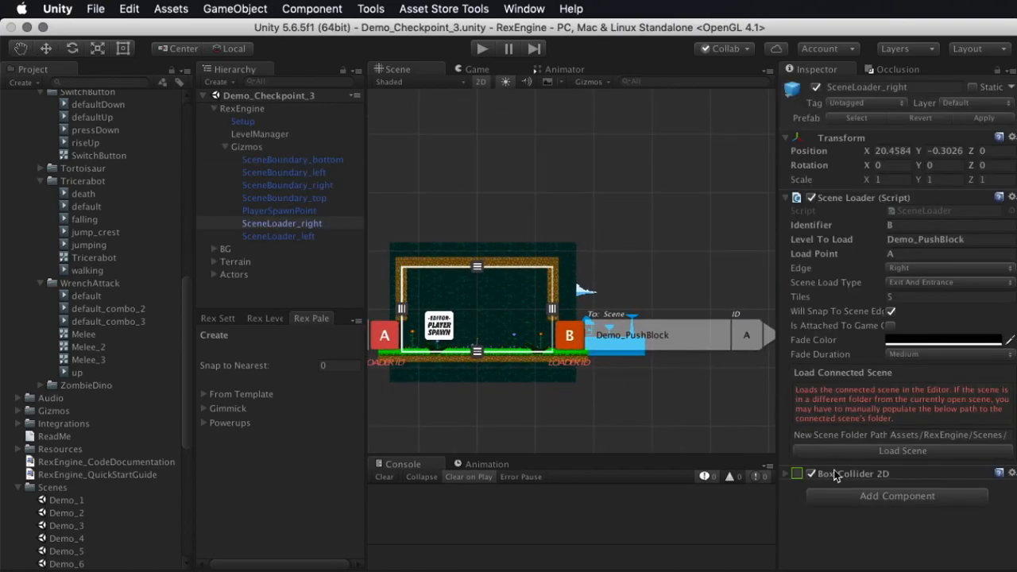
left_click(903, 451)
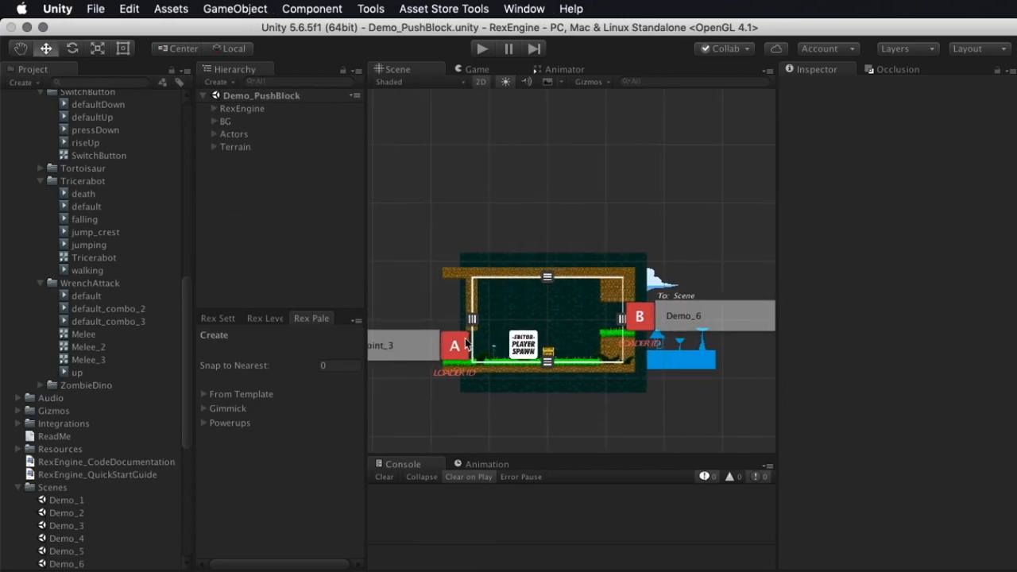
From Demo_PushBlock, use its other loader to return to Demo_Checkpoint_3
left_click(455, 344)
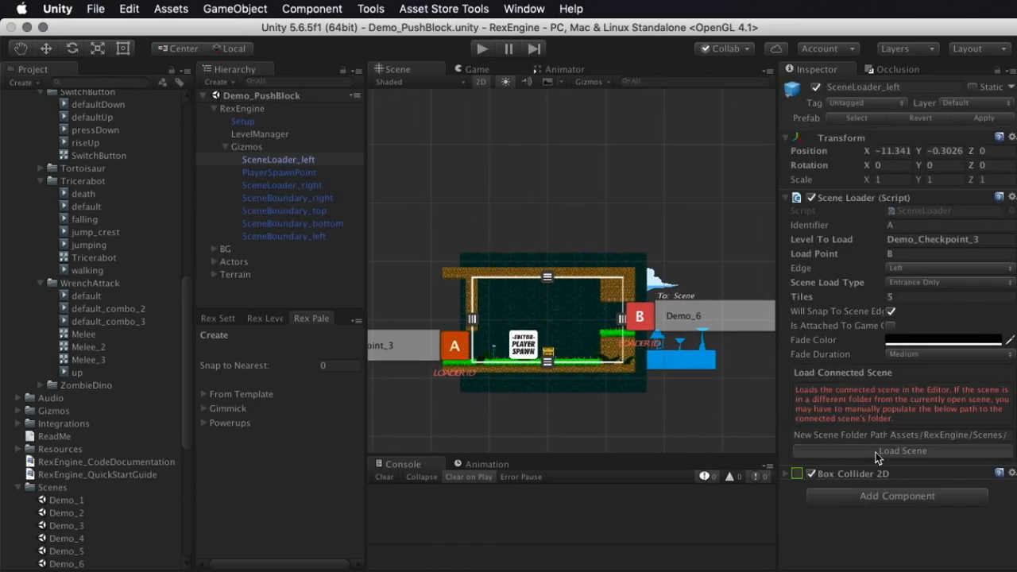
left_click(903, 452)
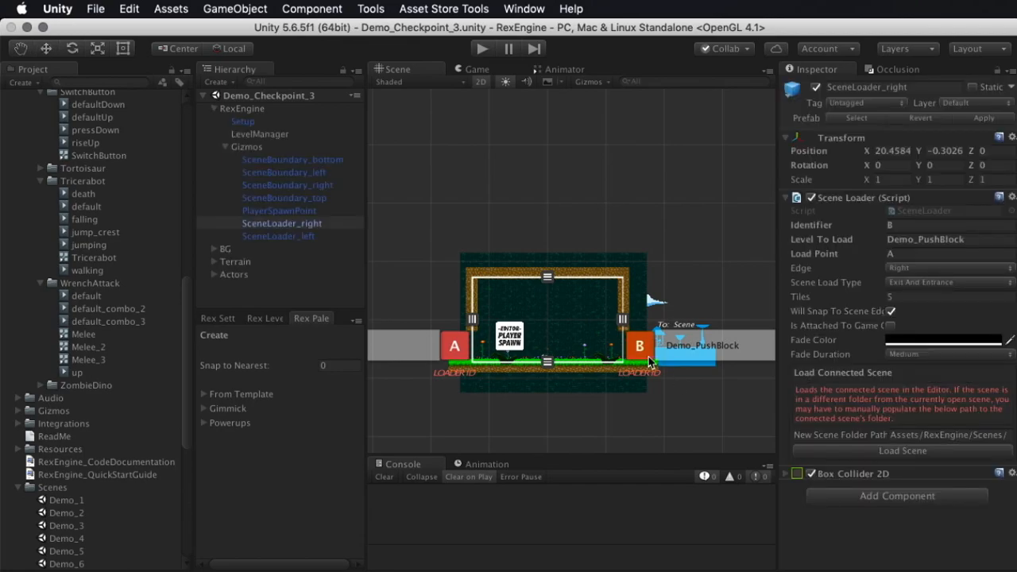
mouse_move(666, 289)
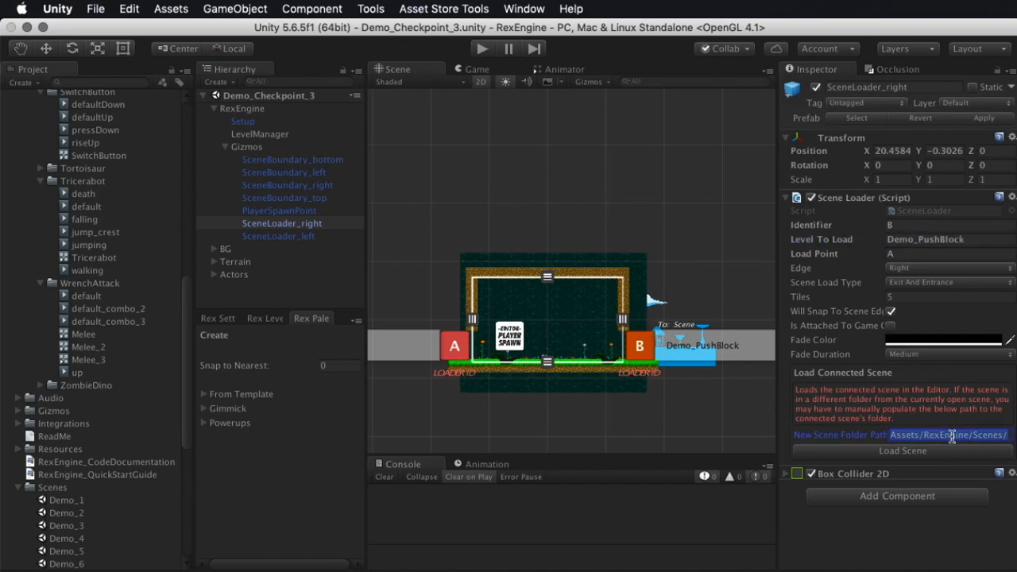
mouse_move(779, 426)
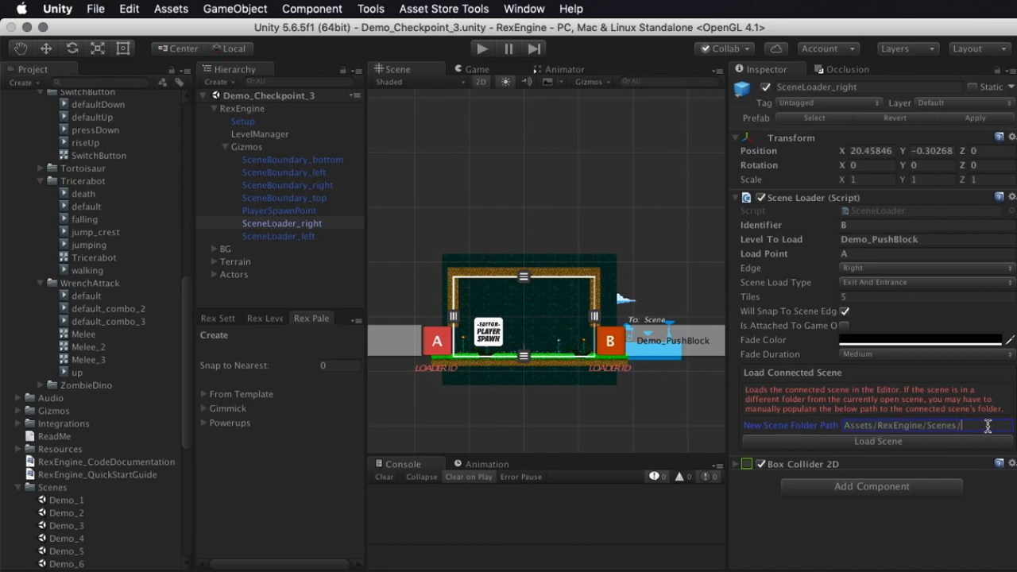
mouse_move(617, 197)
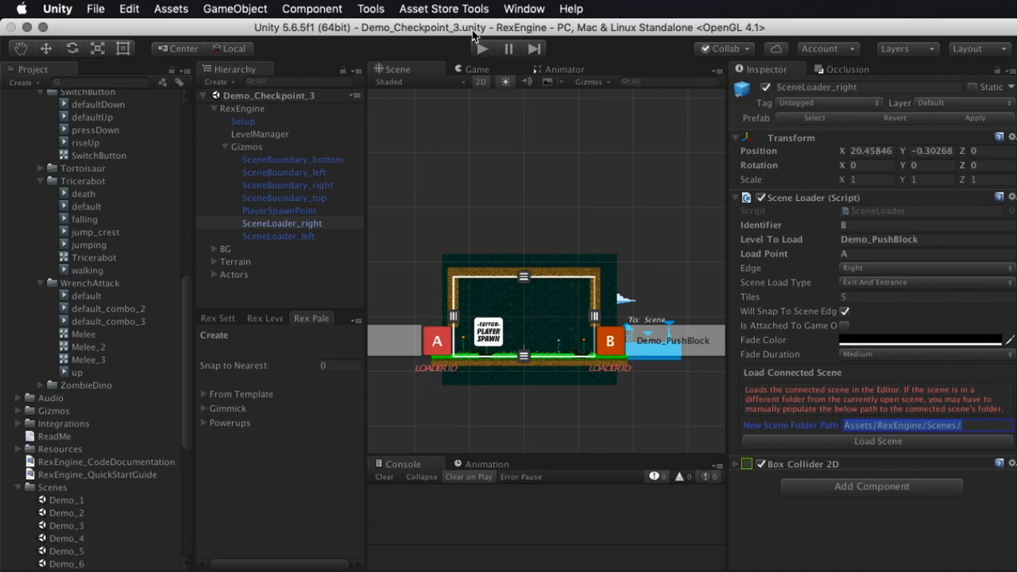
Select the loader's New Scene Folder Path value Assets/RexEngine/Scenes/
scroll("up", 3)
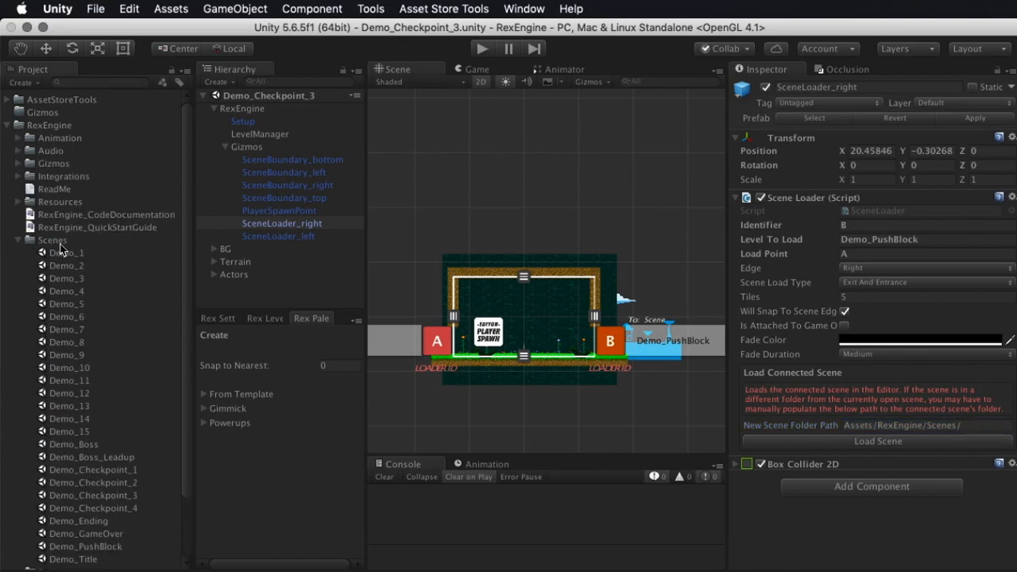
mouse_move(938, 435)
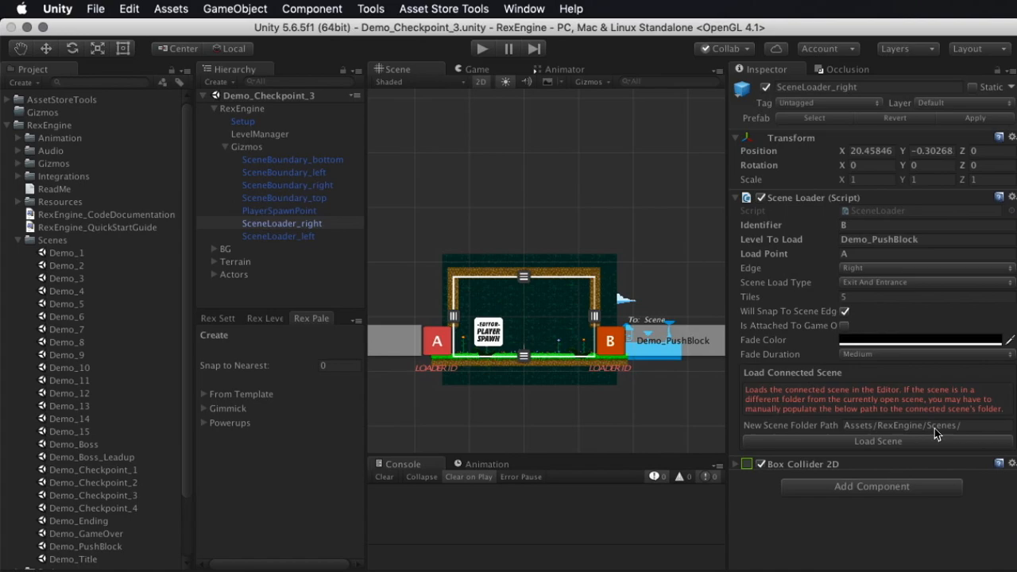
triple_click(898, 426)
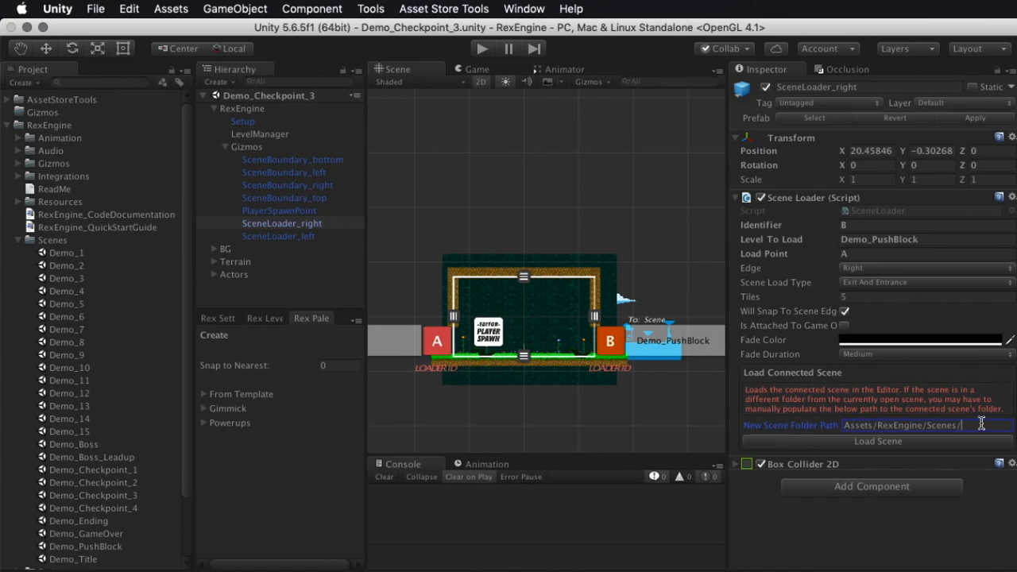
Select the whole Assets/RexEngine/Scenes/ folder path again
triple_click(903, 426)
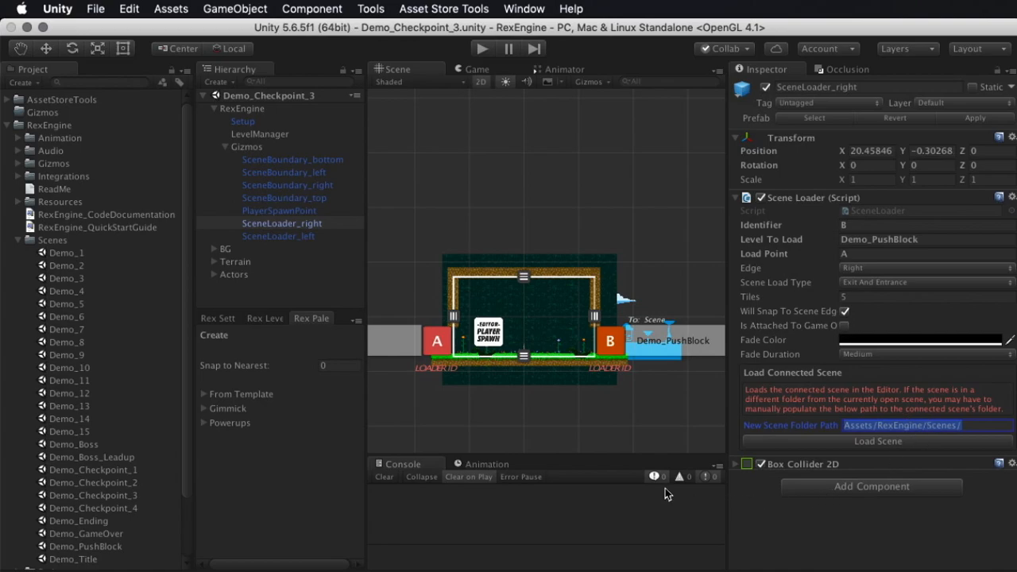
mouse_move(918, 442)
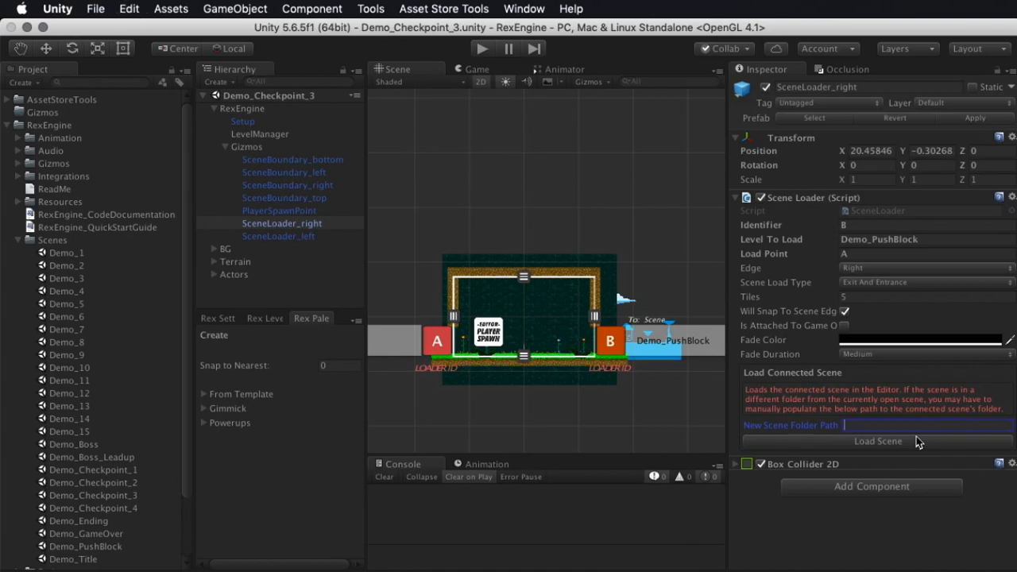
mouse_move(811, 448)
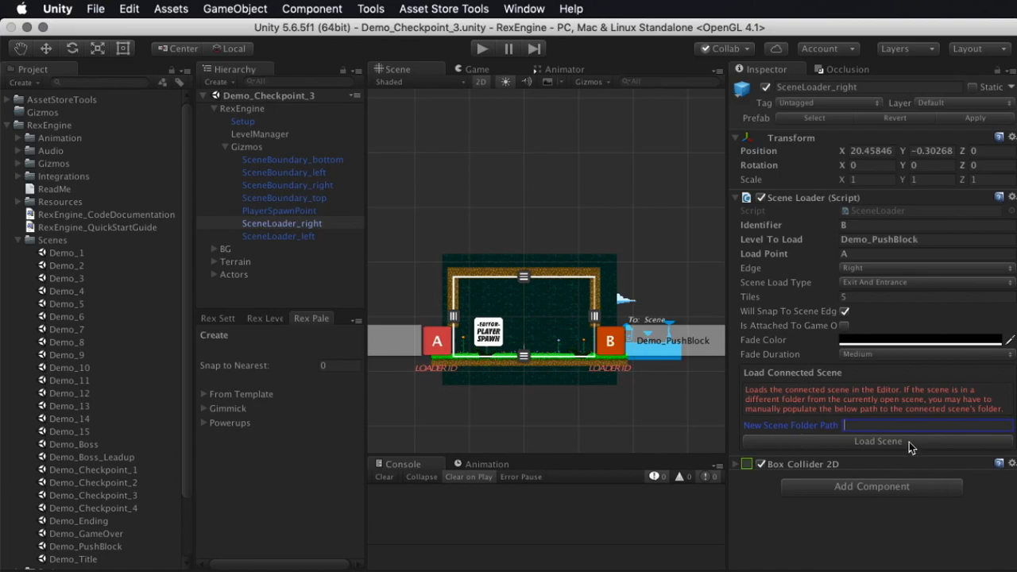
Round-trip to Demo_PushBlock and back to Demo_Checkpoint_3 via Load Scene
left_click(877, 441)
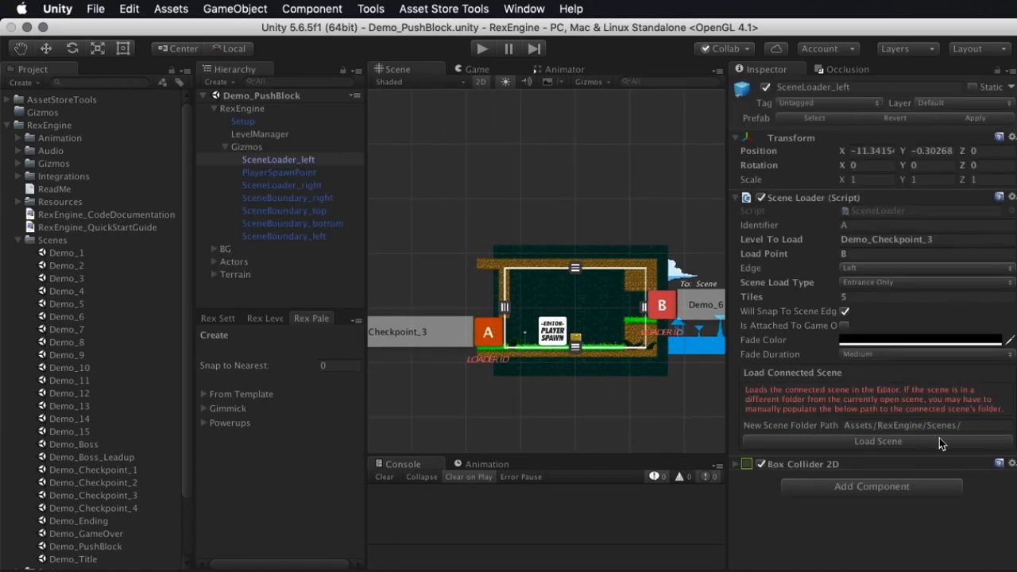
left_click(877, 442)
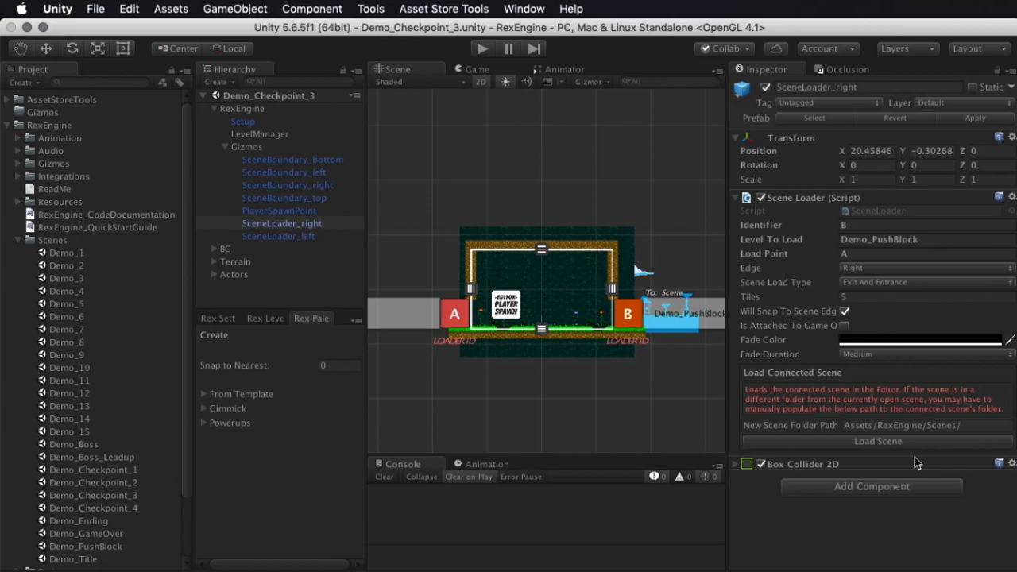
mouse_move(910, 451)
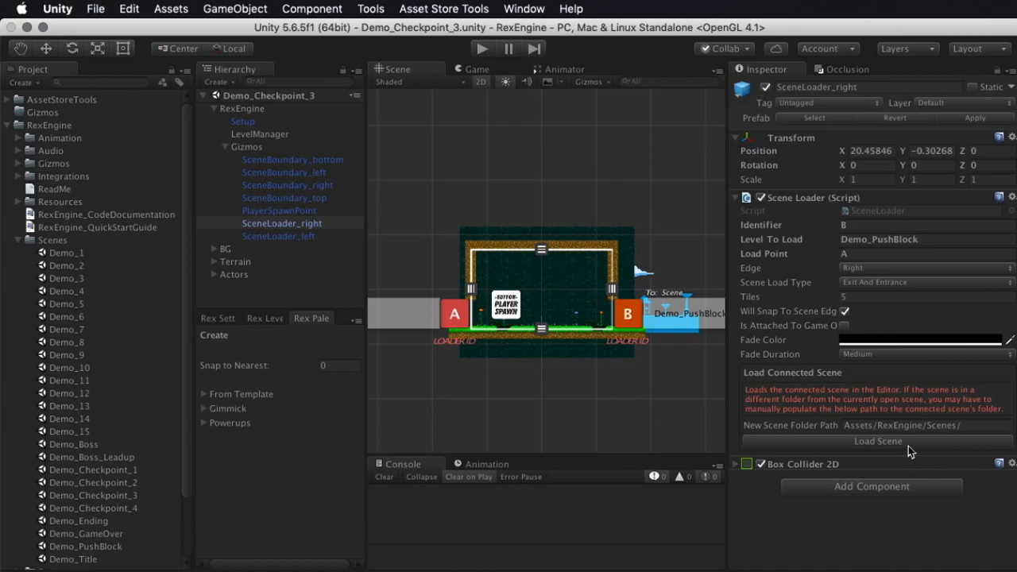